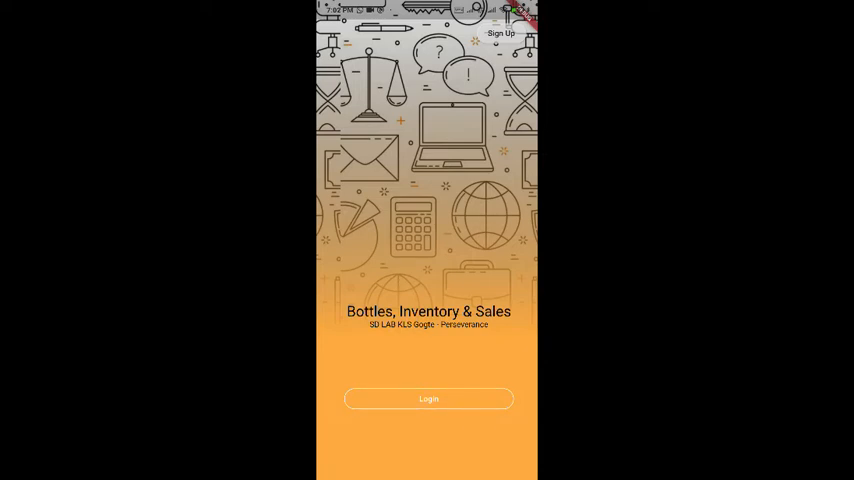
Sign in with the admin username and password to reach the dashboard.
{"action": "left_click", "coordinate": [428, 398]}
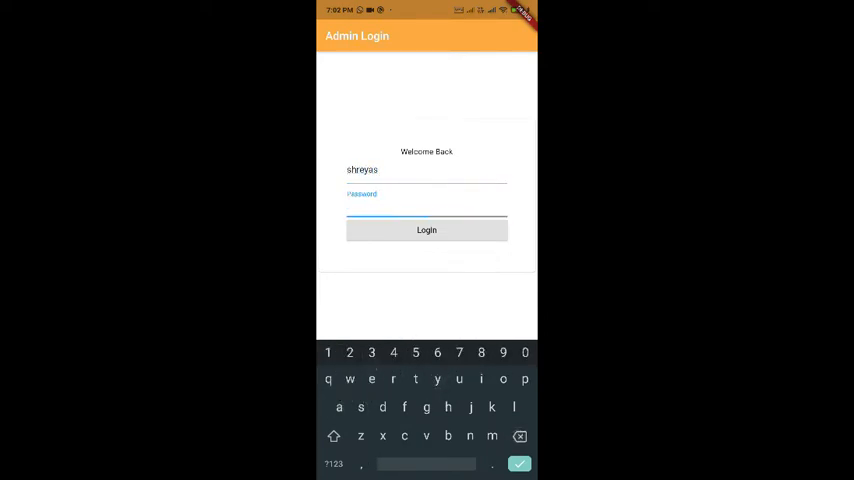
{"action": "left_click", "coordinate": [426, 200]}
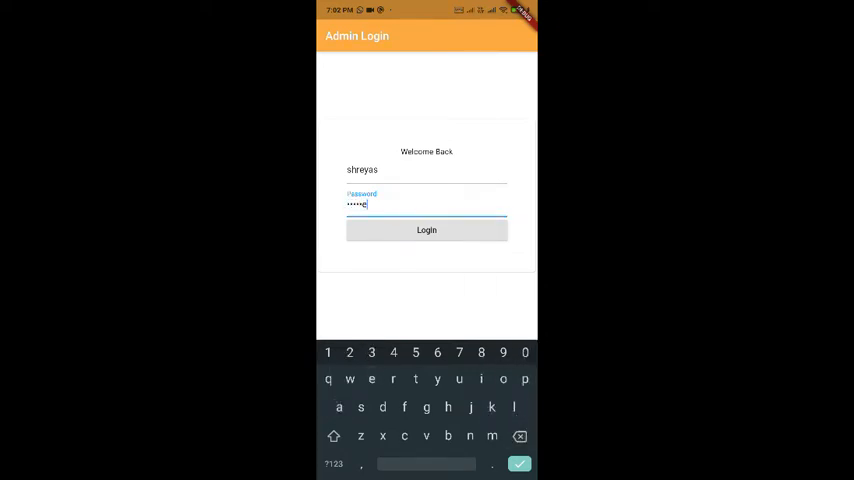
{"action": "left_click", "coordinate": [426, 230]}
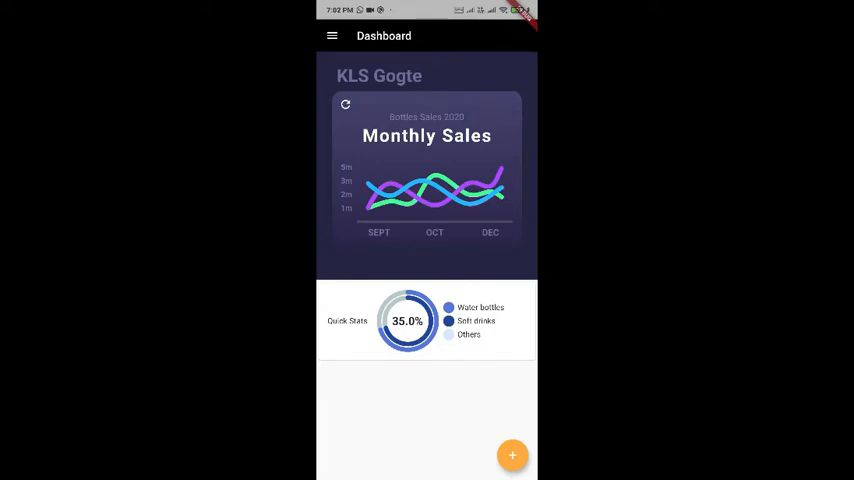
Toggle the monthly sales chart, check the side menu, then start a blank New Order.
{"action": "left_click", "coordinate": [344, 104]}
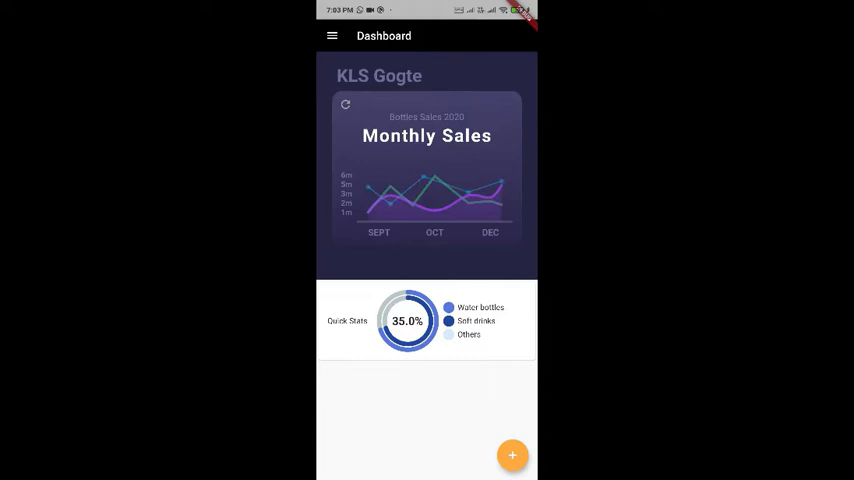
{"action": "left_click", "coordinate": [344, 104]}
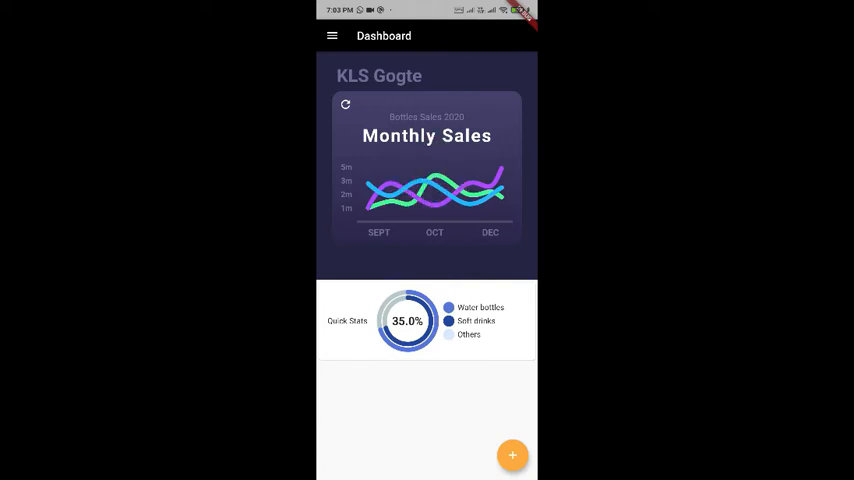
{"action": "left_click", "coordinate": [332, 36]}
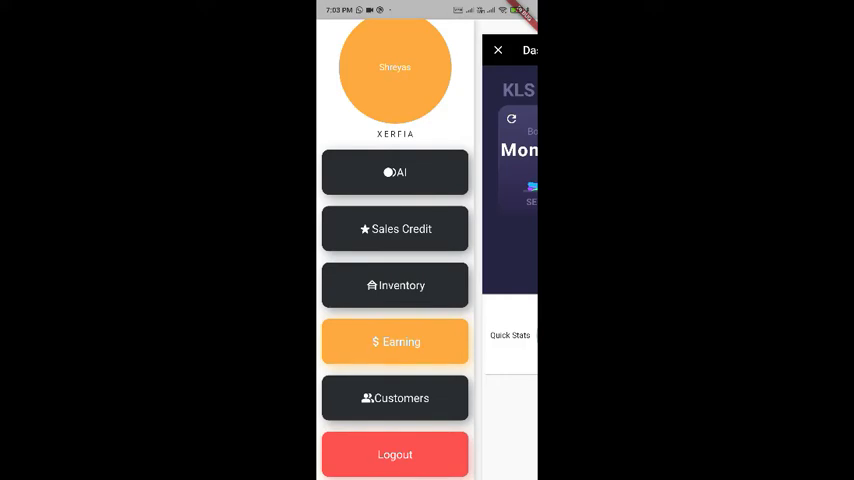
{"action": "left_click", "coordinate": [498, 50]}
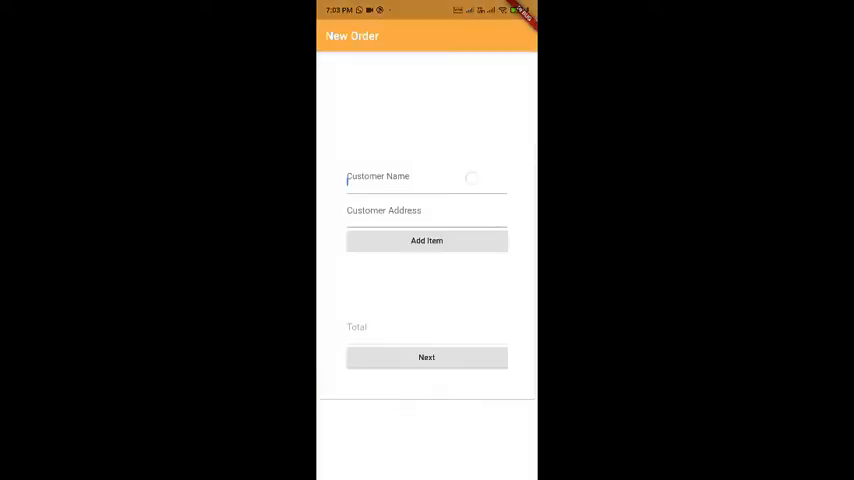
Enter customer name rohan and address kls gogte college, then begin adding an item.
{"action": "left_click", "coordinate": [426, 176]}
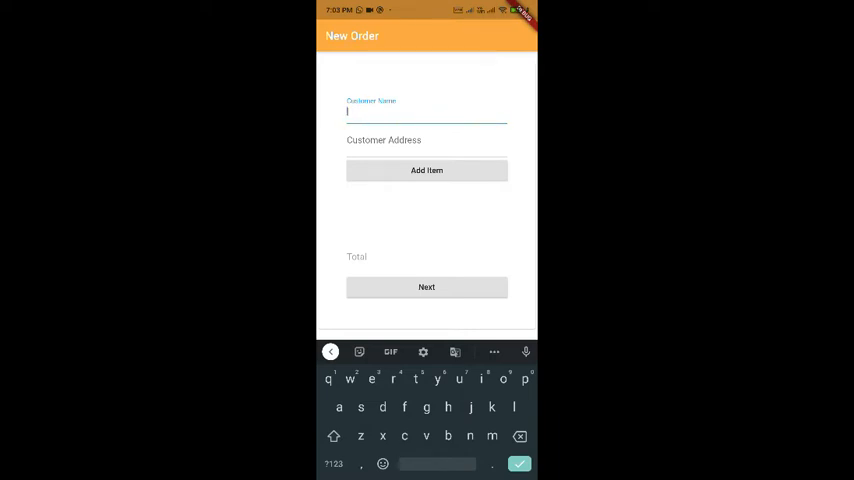
{"action": "type", "text": "rohan"}
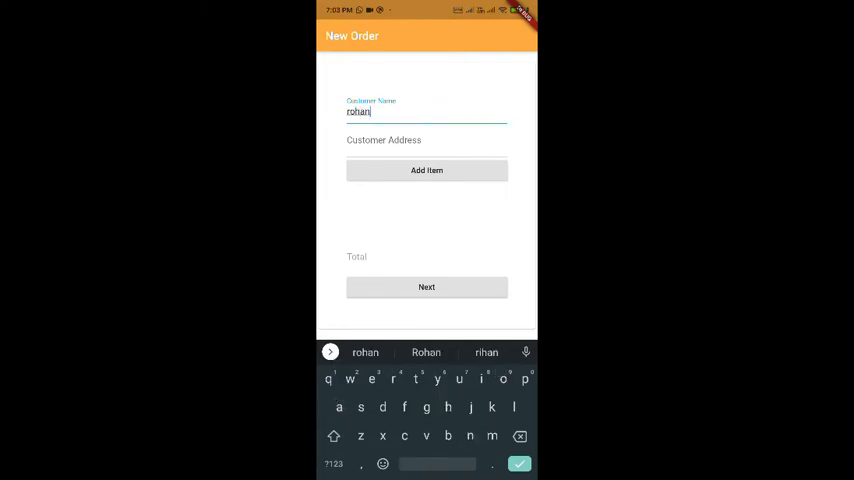
{"action": "type", "text": "kls gogt"}
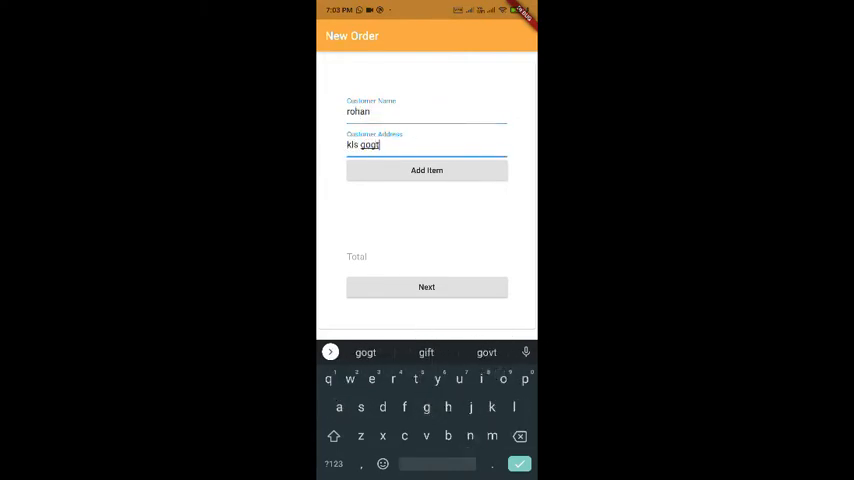
{"action": "type", "text": "eblb"}
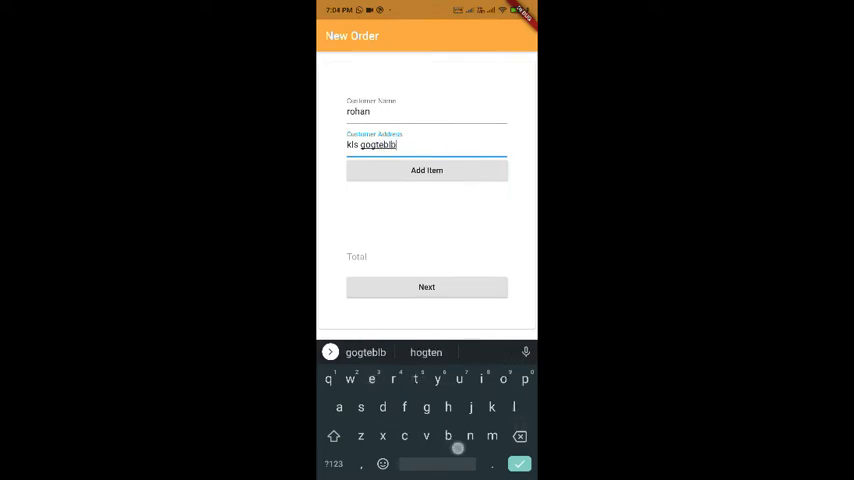
{"action": "type", "text": "college"}
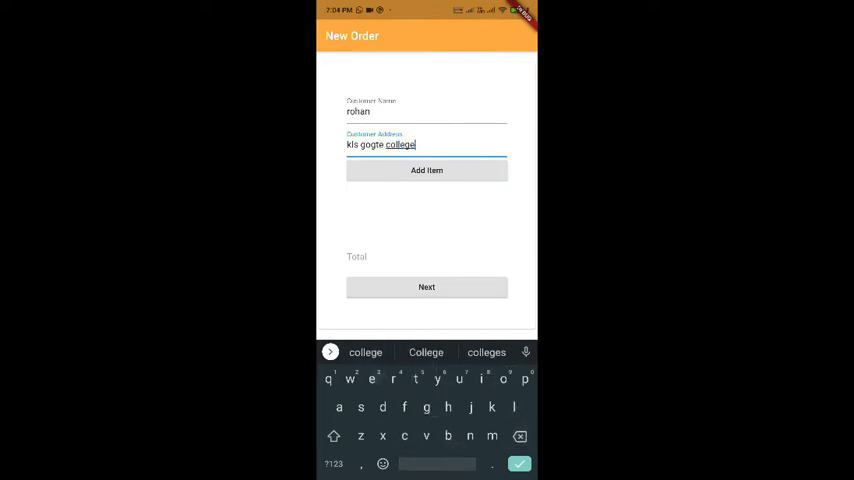
{"action": "left_click", "coordinate": [426, 170]}
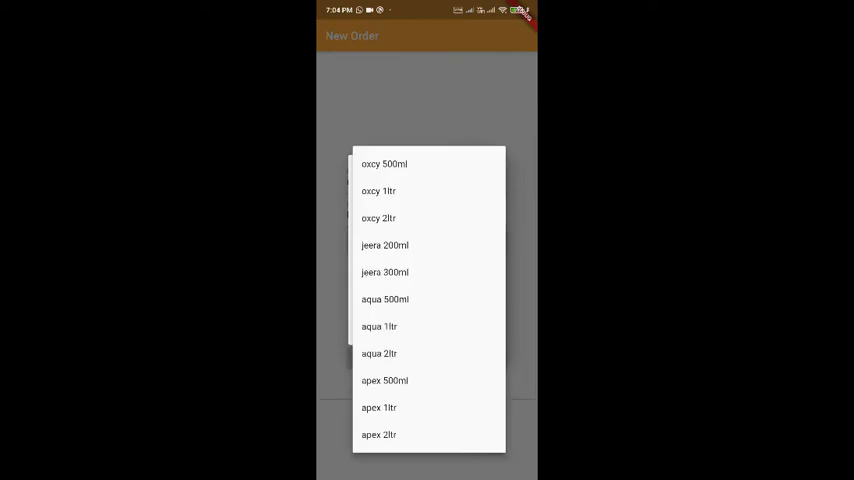
Add 30 oxzy 2ltr bottles at price 500 to the order.
{"action": "left_click", "coordinate": [378, 218]}
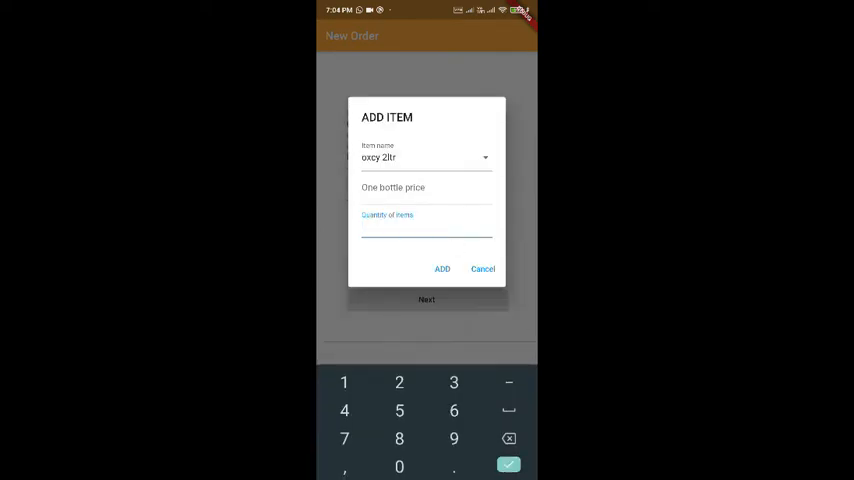
{"action": "type", "text": "5"}
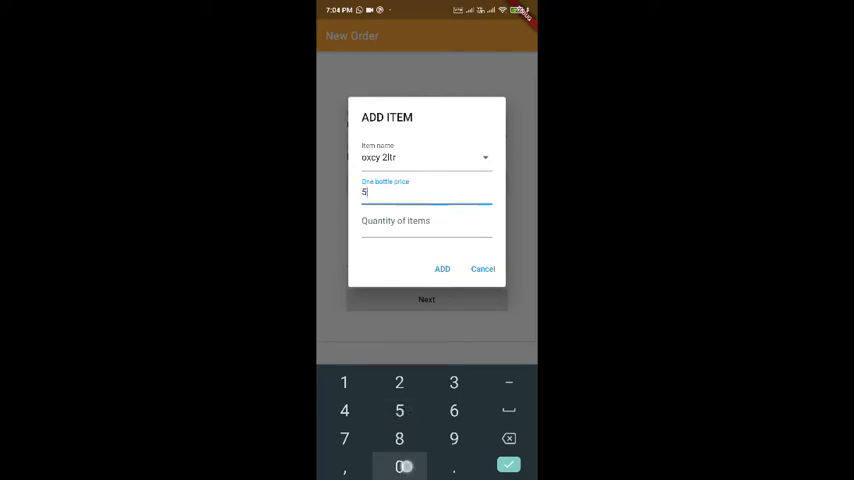
{"action": "type", "text": "00"}
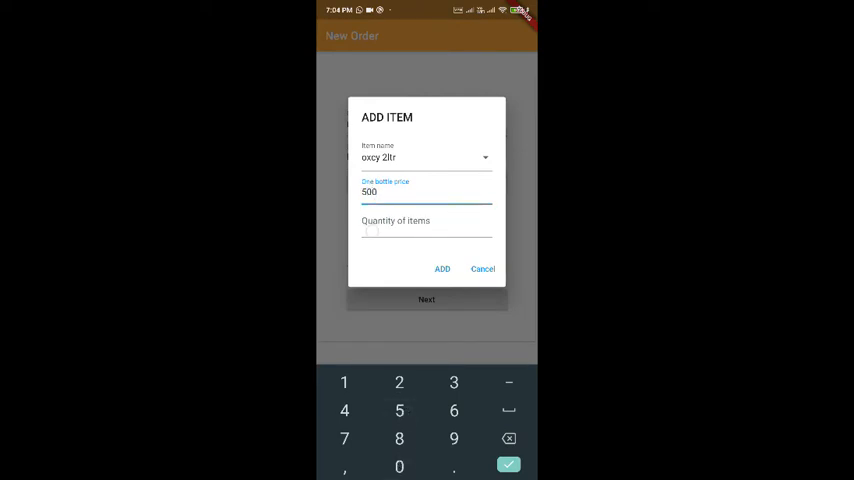
{"action": "left_click", "coordinate": [428, 224]}
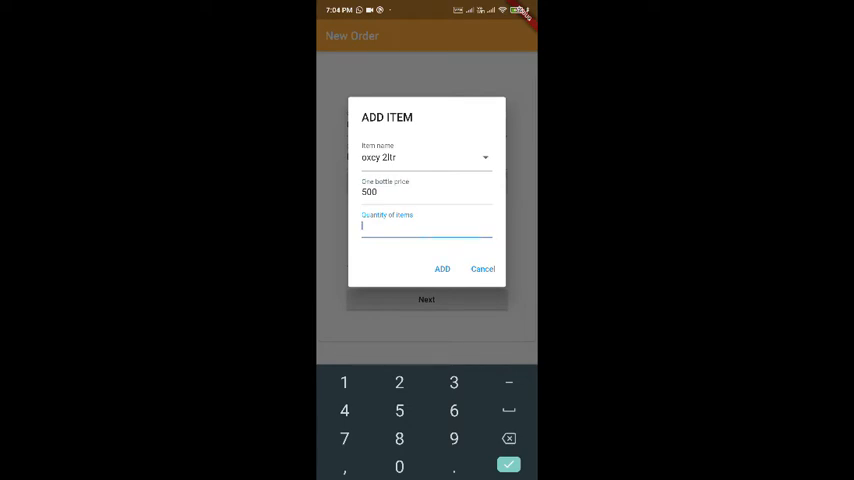
{"action": "type", "text": "30"}
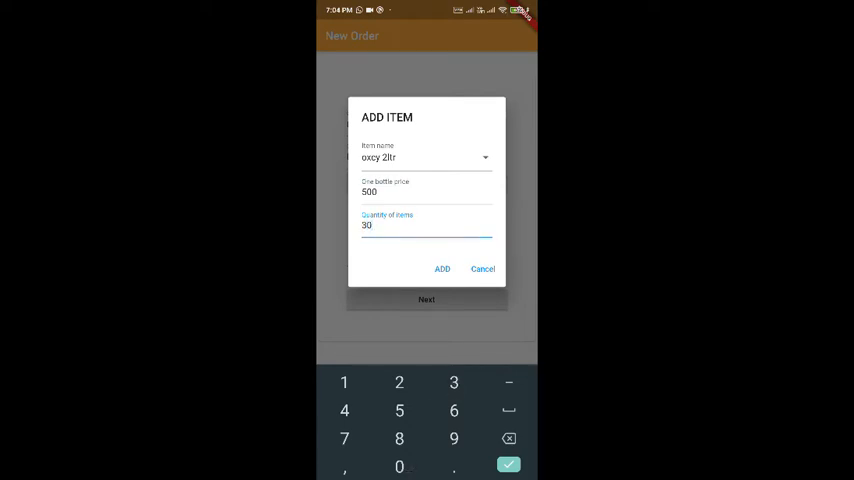
{"action": "left_click", "coordinate": [442, 268]}
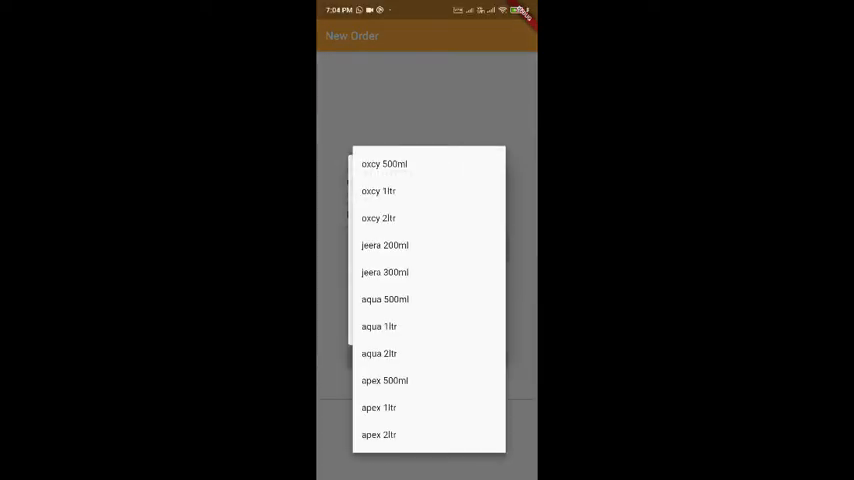
Add 30 apex 500ml bottles at 100 each (total 3000) and proceed to payment.
{"action": "left_click", "coordinate": [384, 380]}
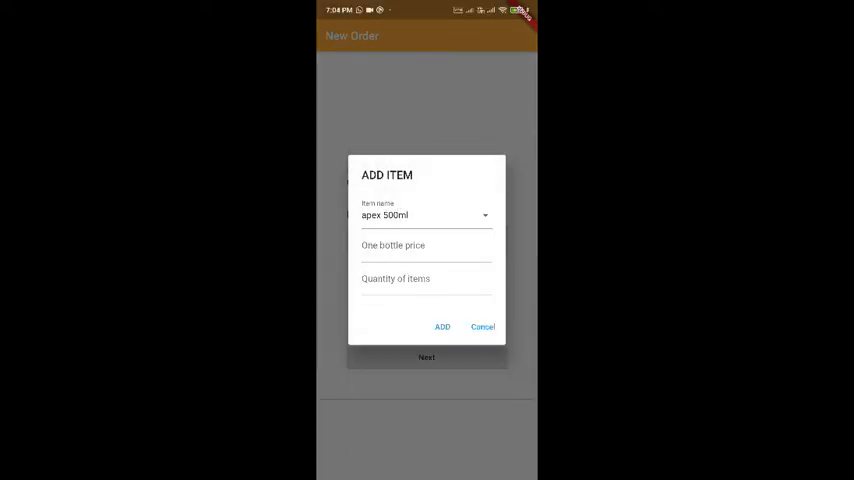
{"action": "left_click", "coordinate": [426, 250]}
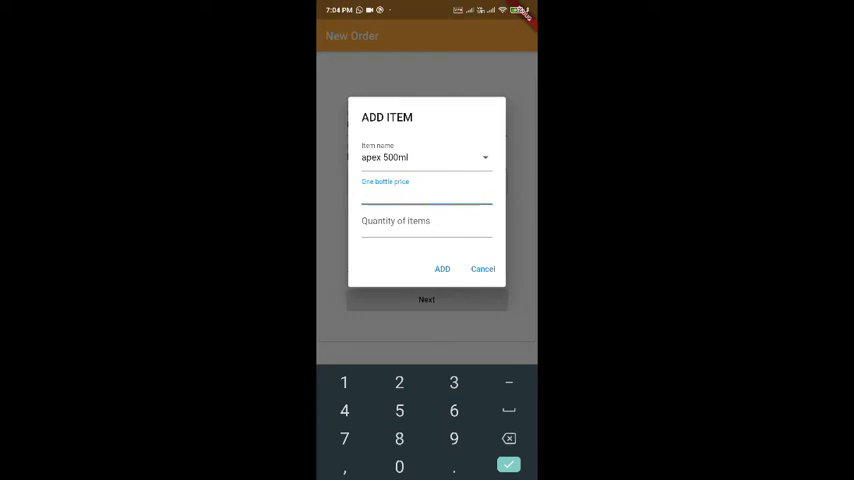
{"action": "type", "text": "100"}
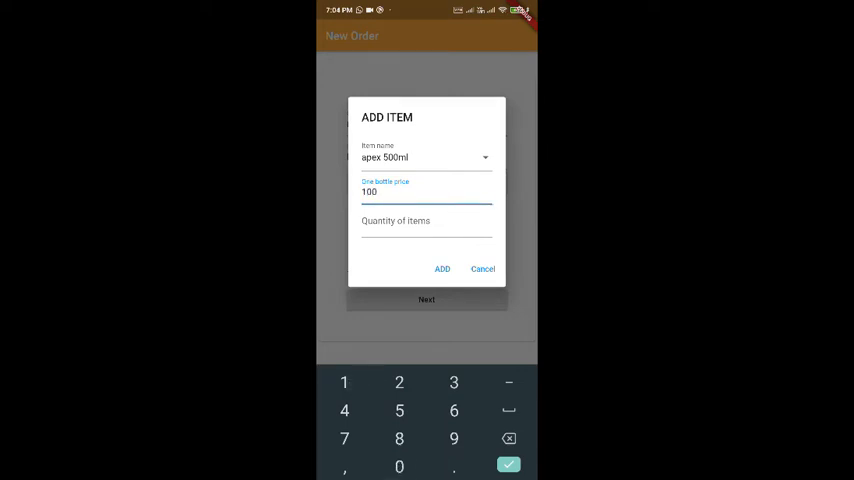
{"action": "left_click", "coordinate": [428, 224]}
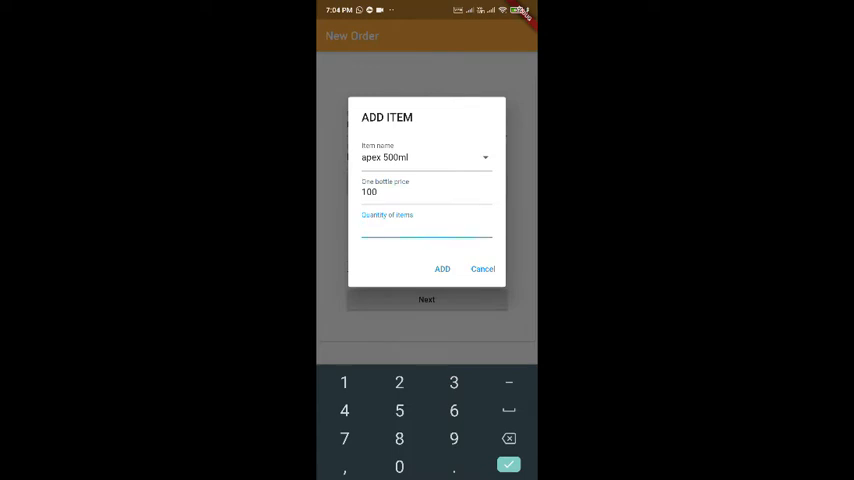
{"action": "type", "text": "30"}
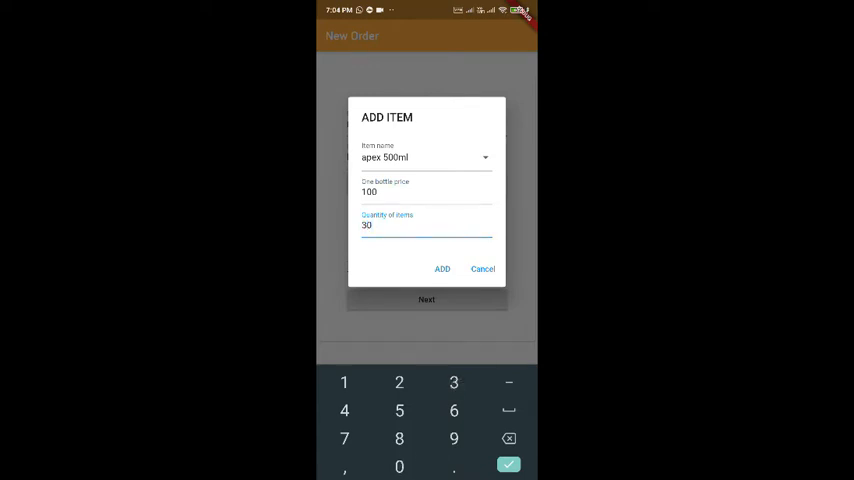
{"action": "left_click", "coordinate": [442, 268]}
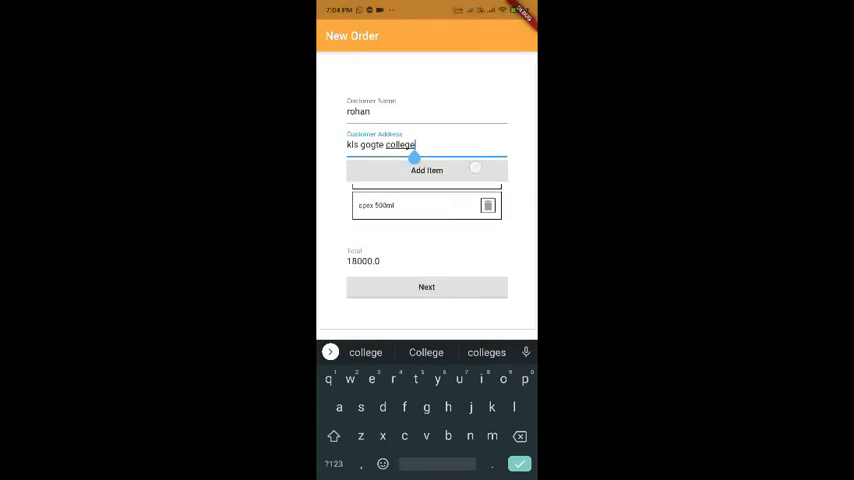
{"action": "left_click", "coordinate": [426, 170]}
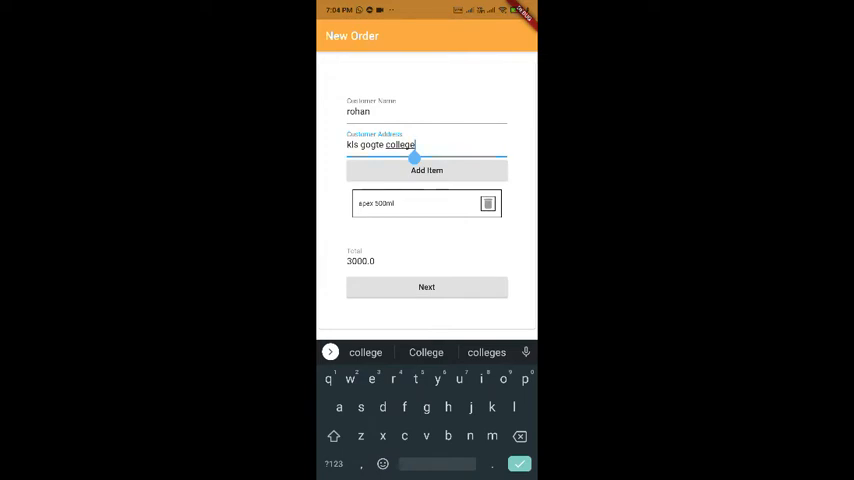
{"action": "left_click", "coordinate": [426, 288]}
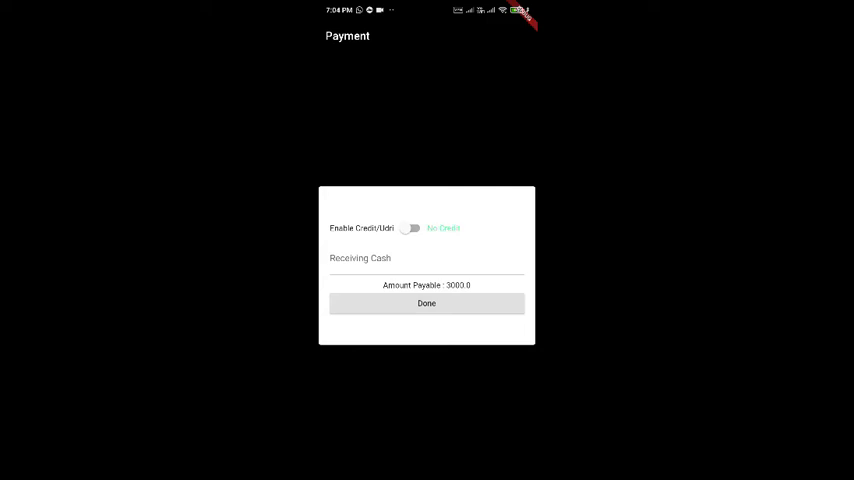
Enable credit, record 2090 cash received against the 3000 bill, and complete the order.
{"action": "left_click", "coordinate": [426, 258]}
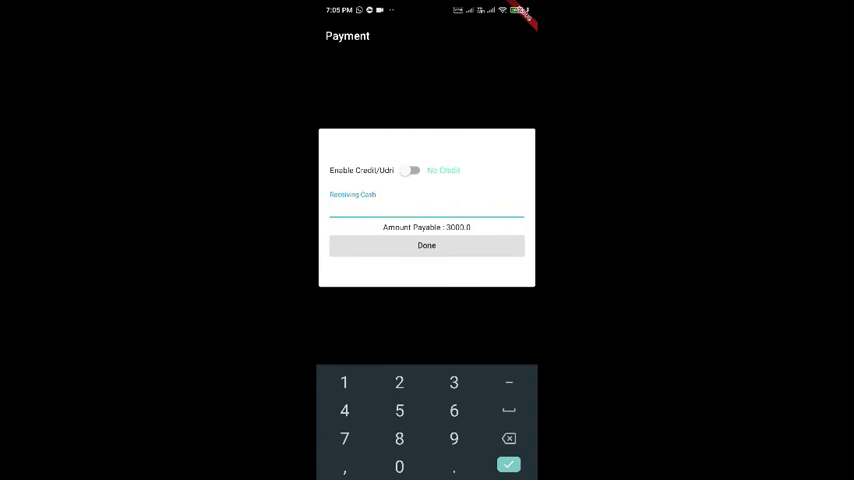
{"action": "left_click", "coordinate": [410, 170]}
{"action": "type", "text": "209"}
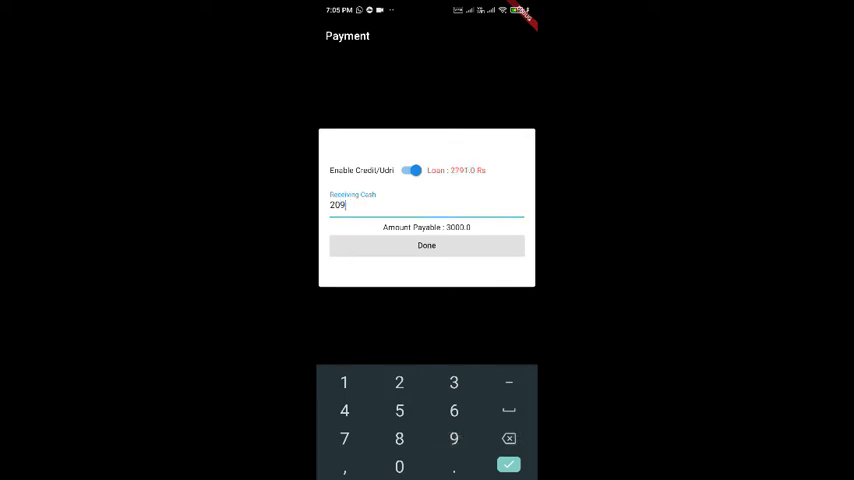
{"action": "left_click", "coordinate": [400, 468]}
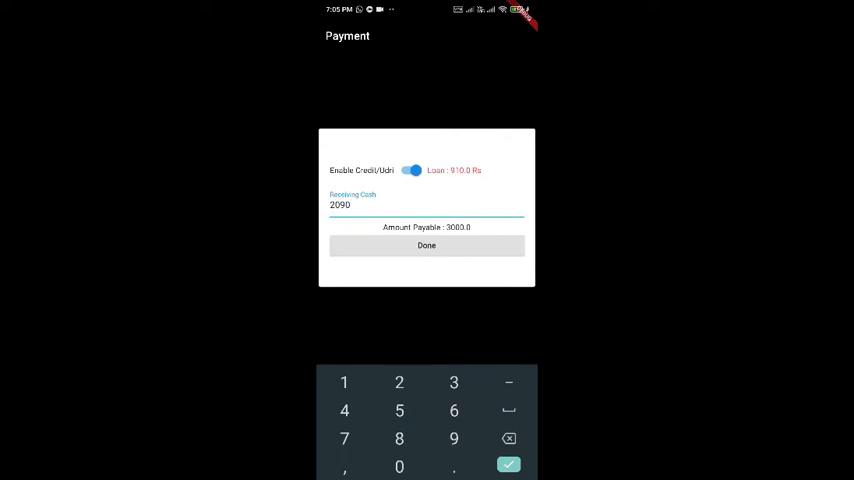
{"action": "left_click", "coordinate": [426, 244]}
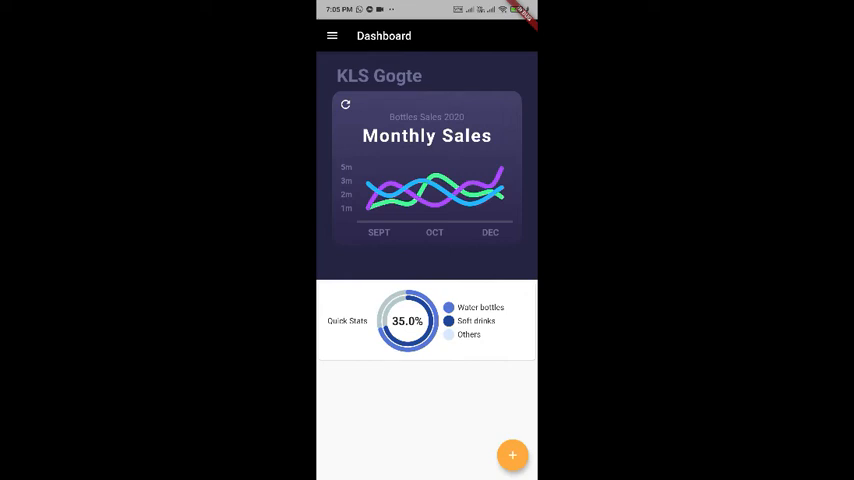
Review the Inventory stock levels of every bottle product via the side menu.
{"action": "left_click", "coordinate": [332, 36]}
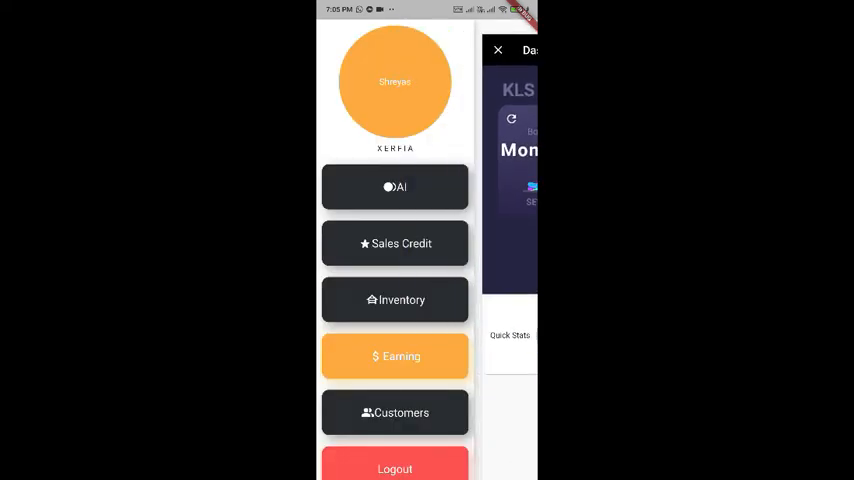
{"action": "scroll", "scroll_direction": "up", "scroll_amount": 3}
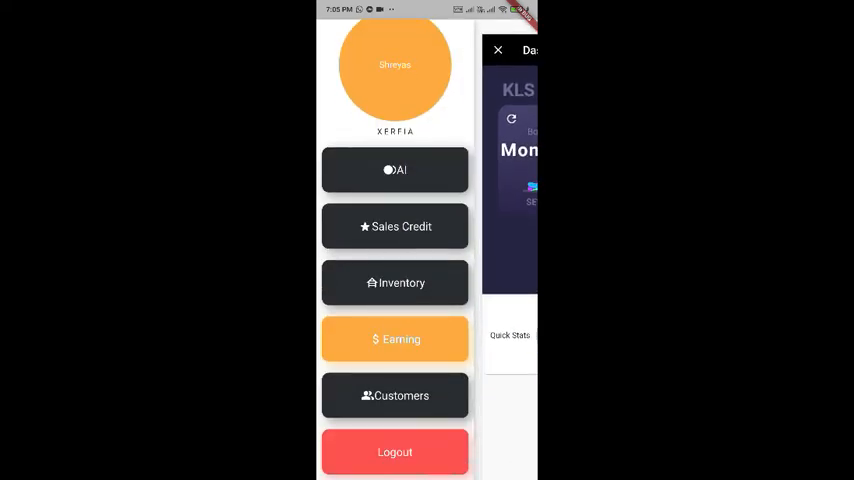
{"action": "left_click", "coordinate": [394, 282]}
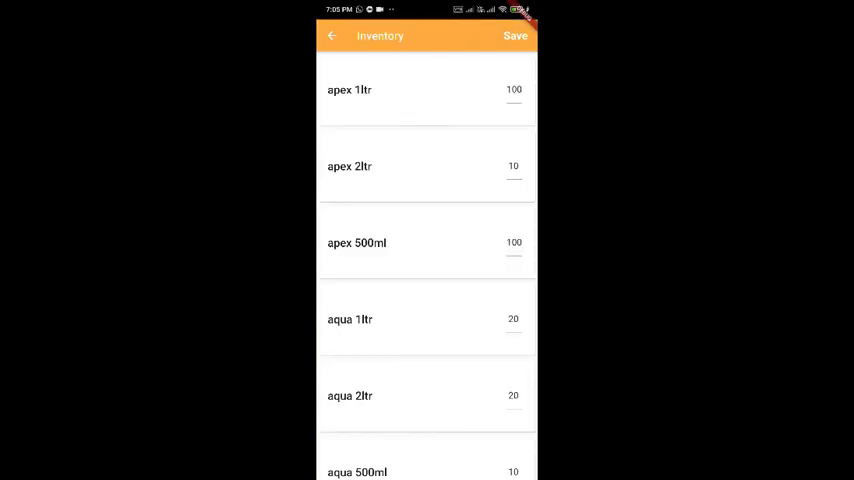
{"action": "scroll", "scroll_direction": "down", "scroll_amount": 3}
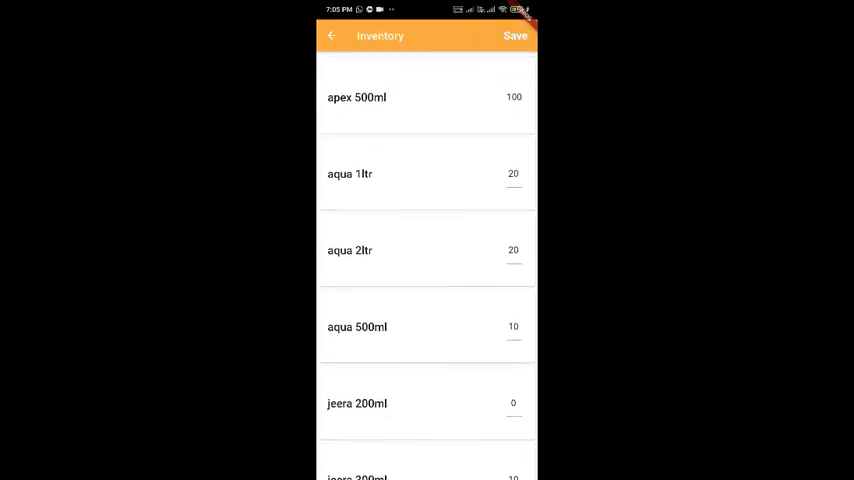
{"action": "scroll", "scroll_direction": "down", "scroll_amount": 3}
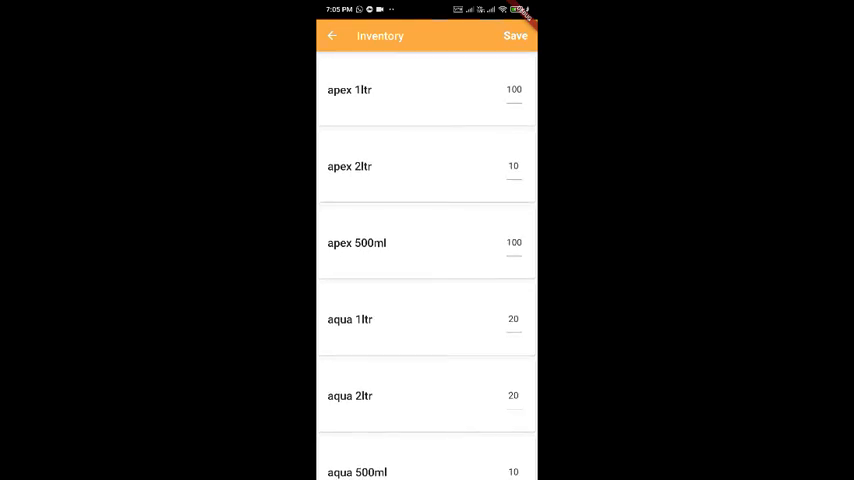
{"action": "scroll", "scroll_direction": "down", "scroll_amount": 3}
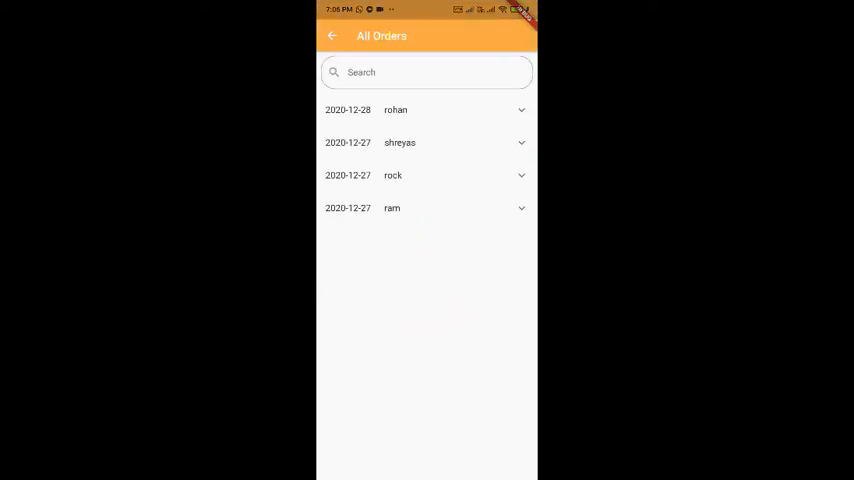
Expand the 2020-12-28 order showing apex 500ml, bill 3000, paid 2090, balance 910, then go back.
{"action": "left_click", "coordinate": [428, 108]}
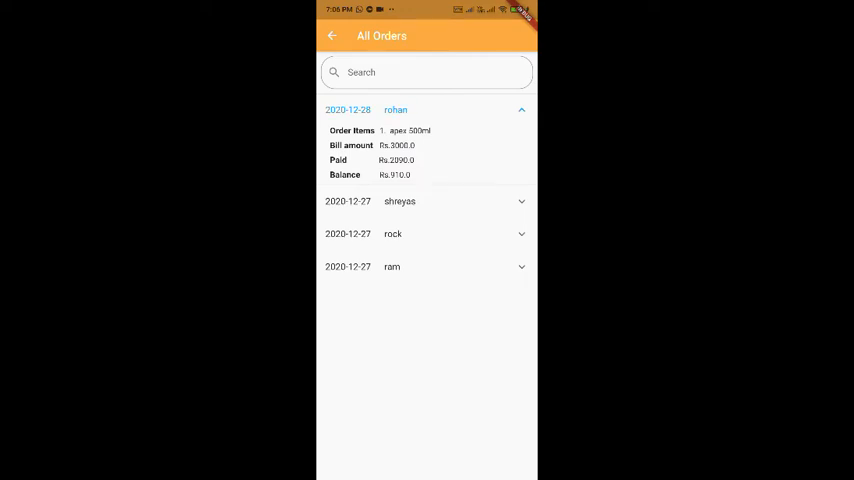
{"action": "left_click", "coordinate": [520, 110]}
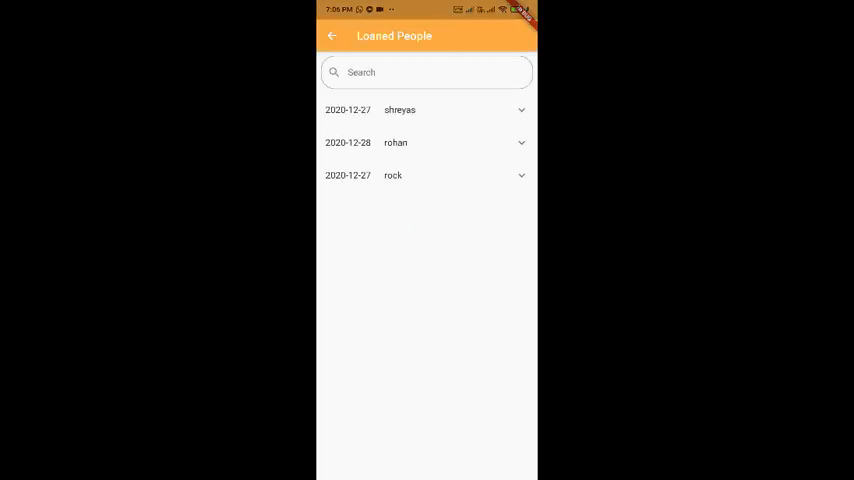
Mark rohan's 2020-12-28 loan as paid in Loaned People and collapse the remaining entries.
{"action": "left_click", "coordinate": [426, 142]}
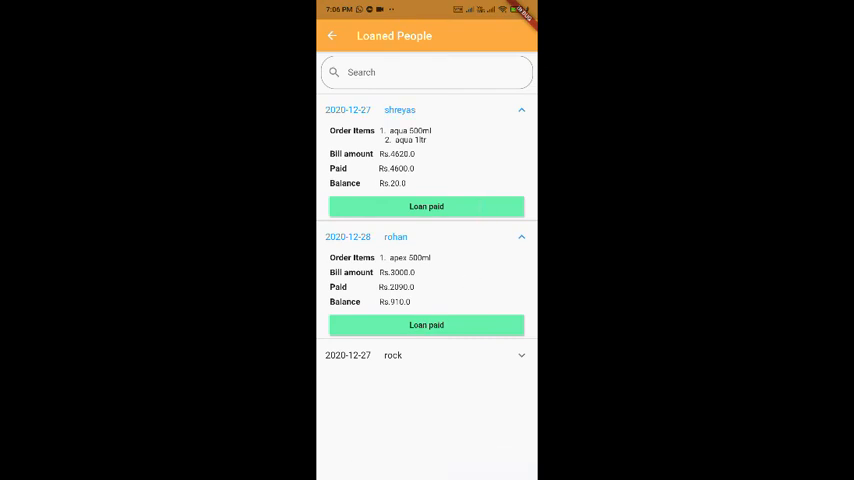
{"action": "left_click", "coordinate": [426, 356]}
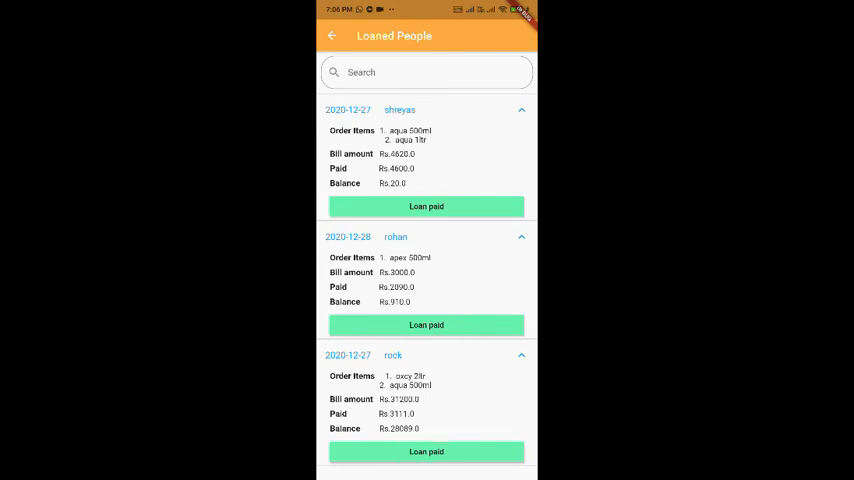
{"action": "left_click", "coordinate": [426, 324]}
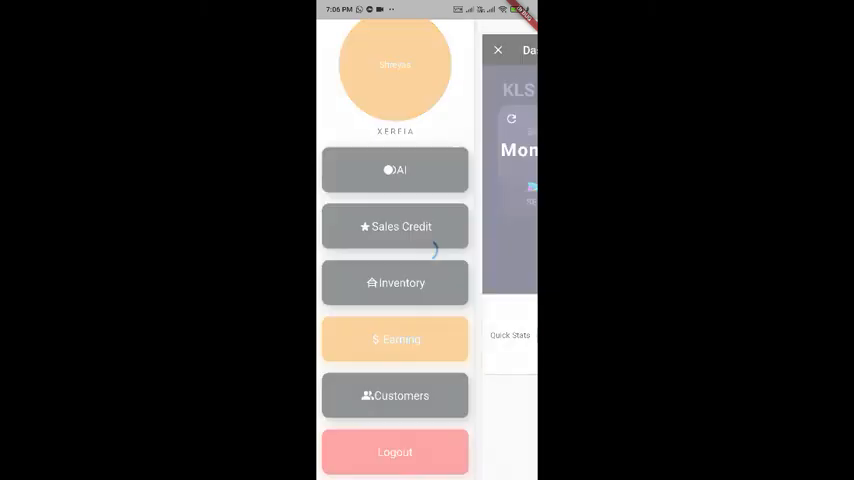
{"action": "left_click", "coordinate": [396, 340]}
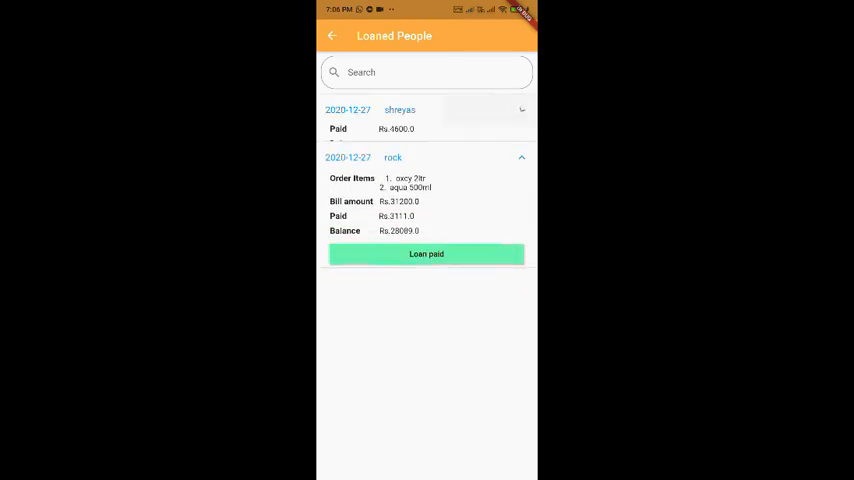
{"action": "left_click", "coordinate": [520, 156]}
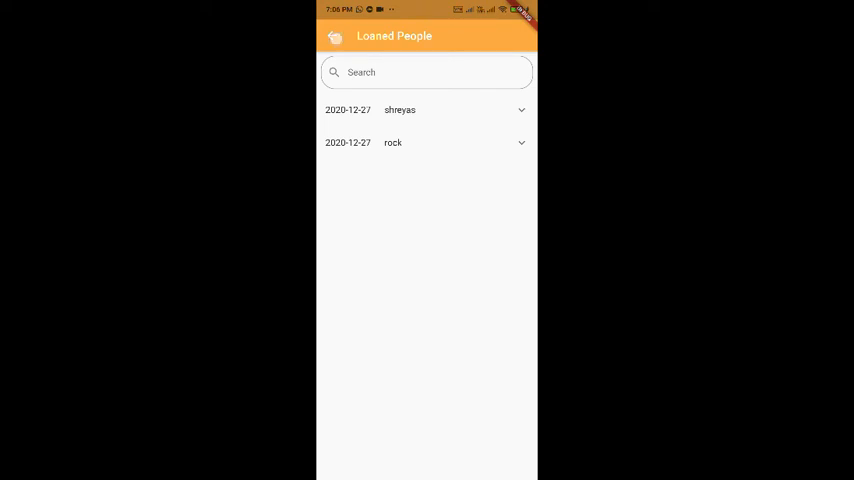
Confirm rohan's order shows zero balance in All Orders and search for shreyas.
{"action": "left_click", "coordinate": [334, 36]}
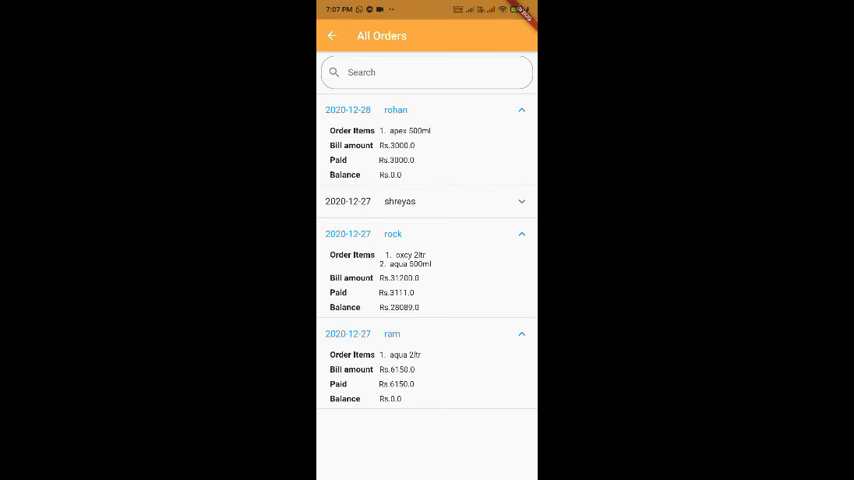
{"action": "left_click", "coordinate": [428, 72]}
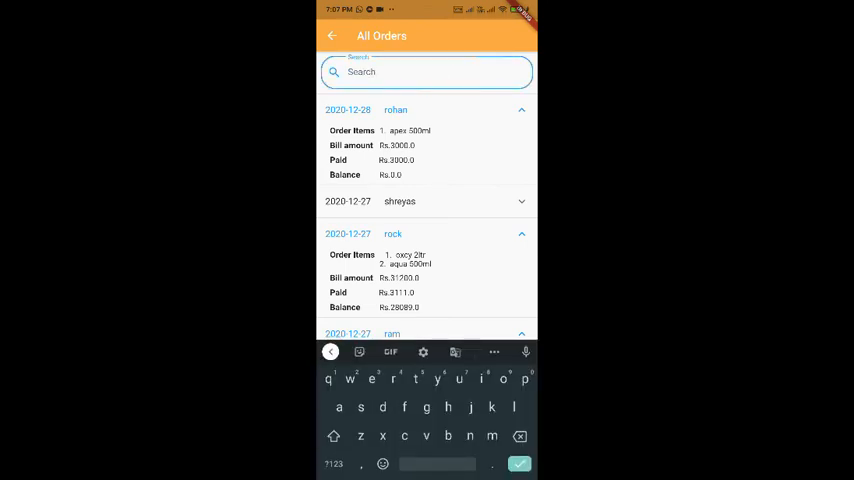
{"action": "type", "text": "shrey"}
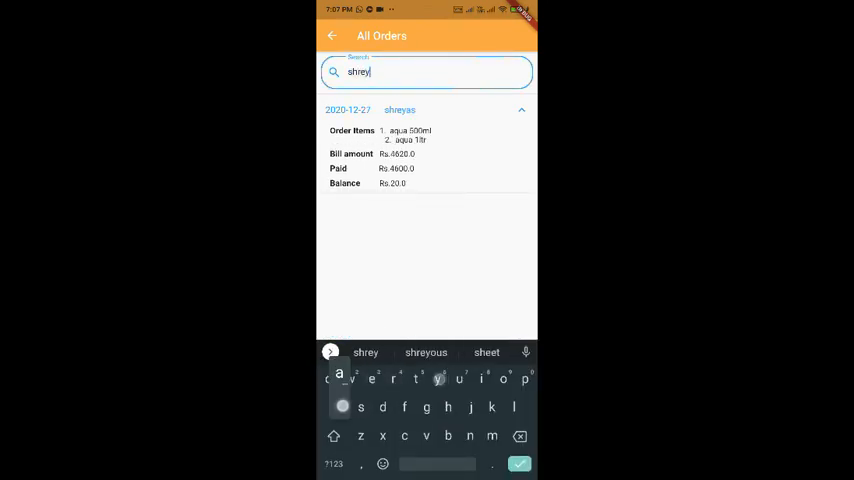
{"action": "type", "text": "as"}
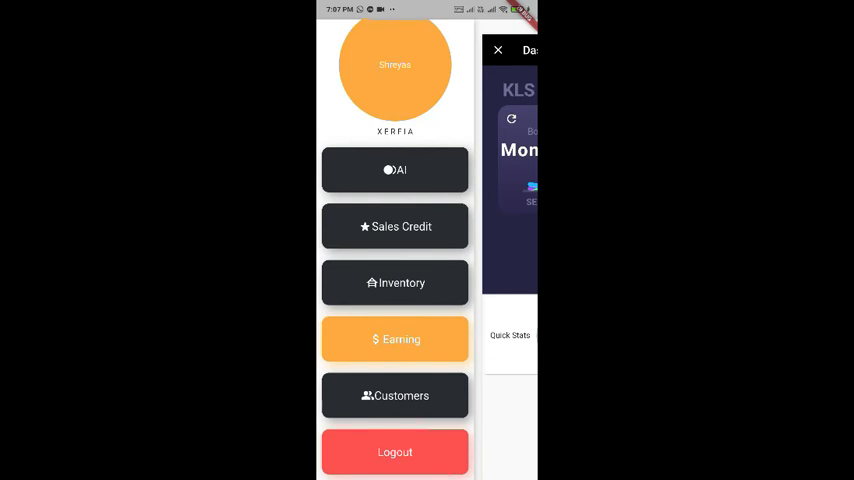
Edit the apex 2ltr stock quantity in Inventory and save the new count.
{"action": "left_click", "coordinate": [396, 282]}
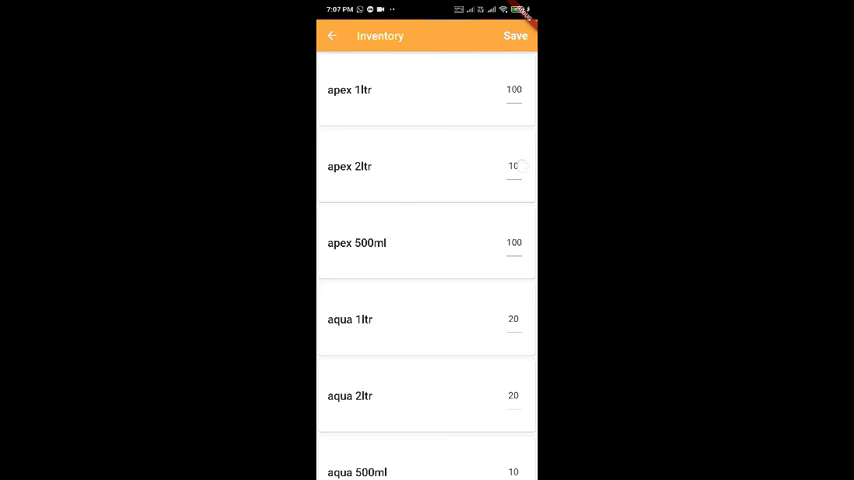
{"action": "left_click", "coordinate": [512, 166]}
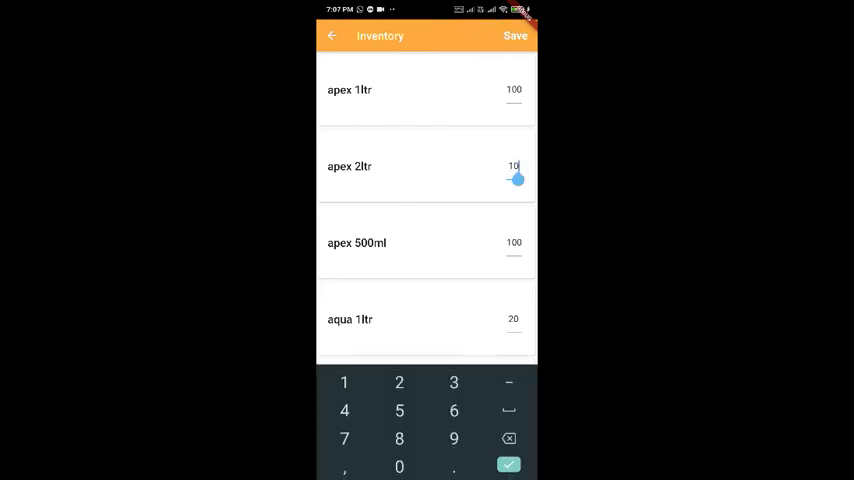
{"action": "left_click", "coordinate": [454, 382]}
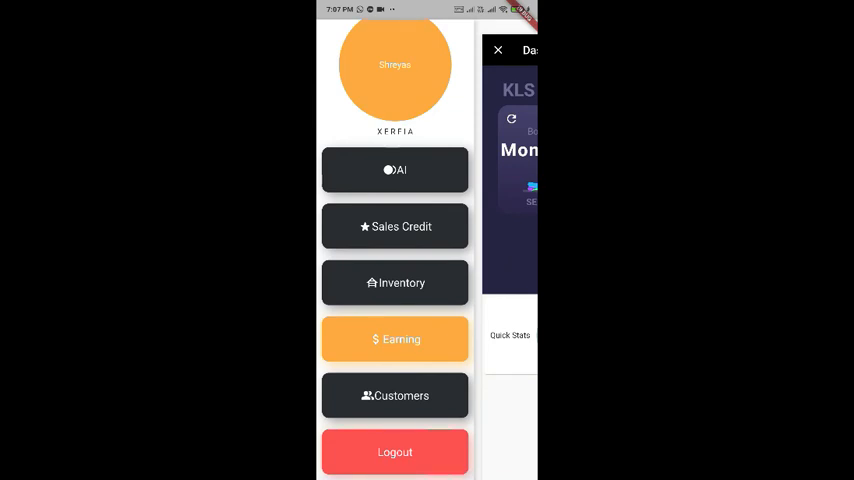
{"action": "left_click", "coordinate": [396, 284]}
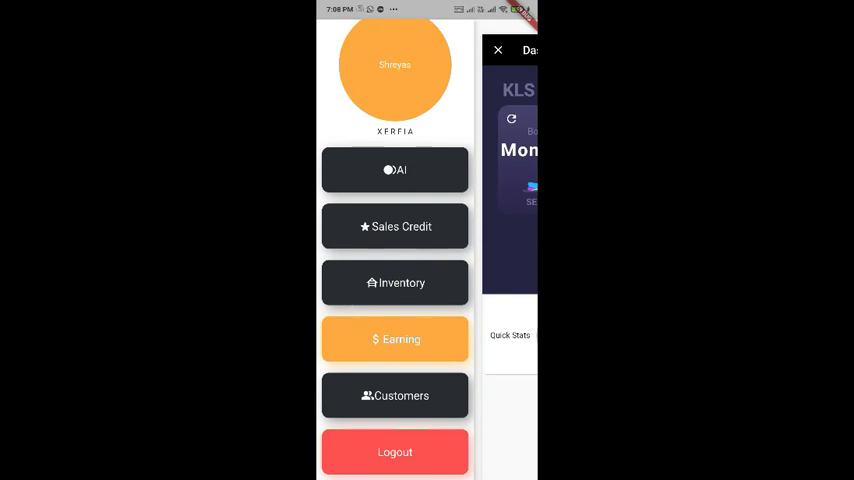
Scan the bottle photo with the AI detector until it reads bisleri 1 ltr.
{"action": "left_click", "coordinate": [394, 168]}
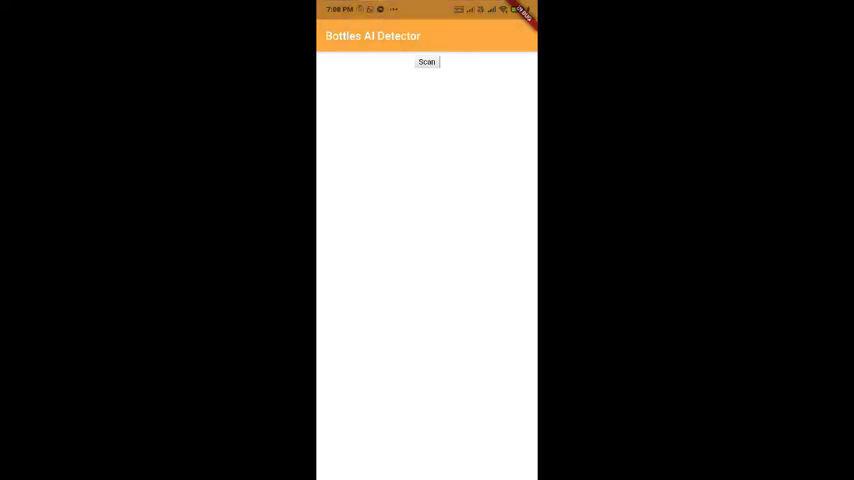
{"action": "left_click", "coordinate": [428, 62]}
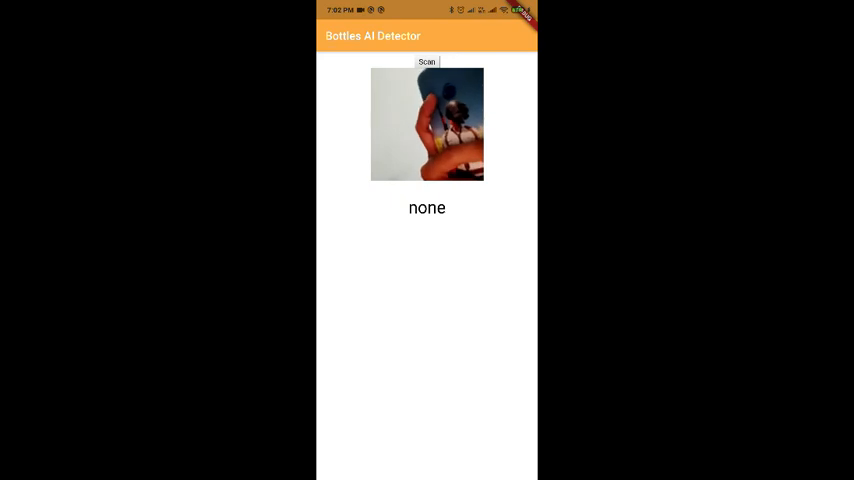
{"action": "left_click", "coordinate": [426, 60]}
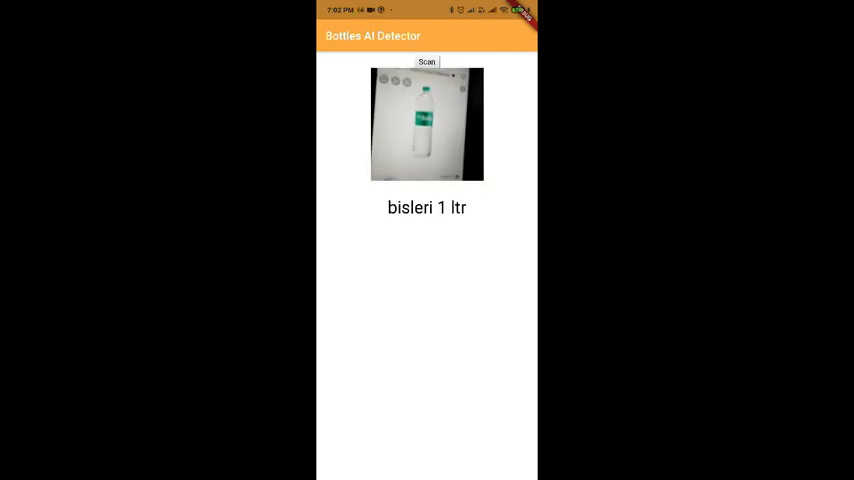
{"action": "left_click", "coordinate": [426, 62]}
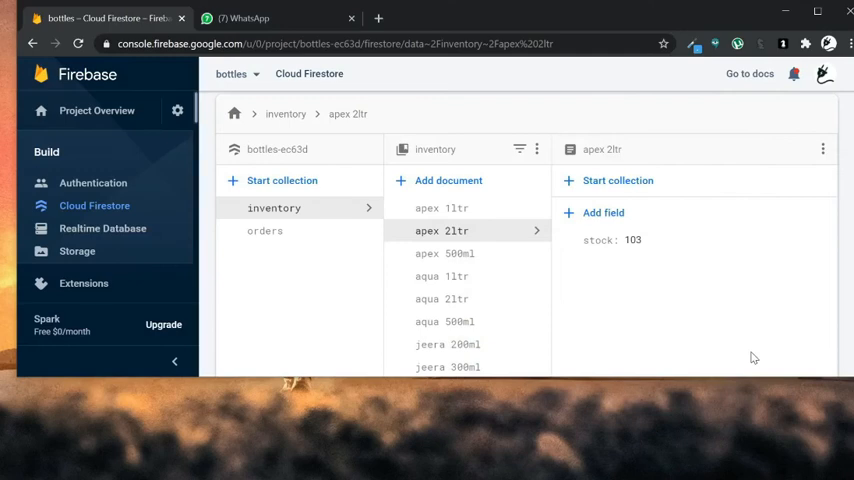
{"action": "mouse_move", "coordinate": [380, 342]}
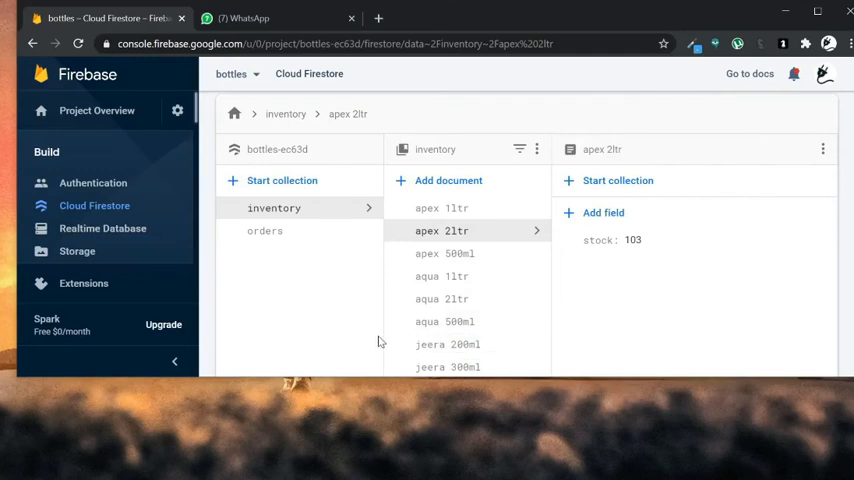
{"action": "mouse_move", "coordinate": [336, 300]}
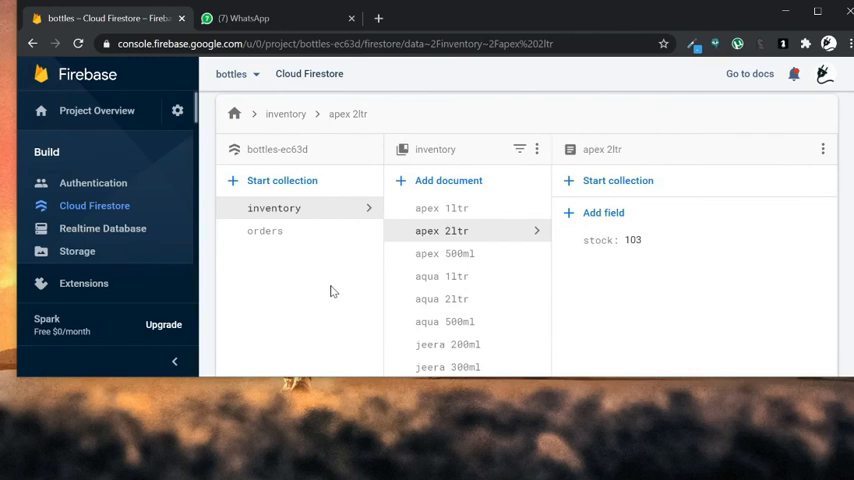
{"action": "mouse_move", "coordinate": [284, 258]}
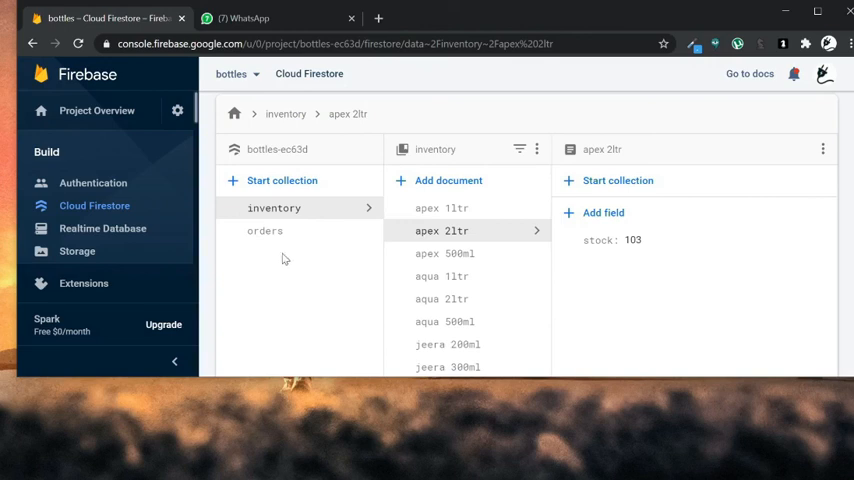
{"action": "mouse_move", "coordinate": [296, 232]}
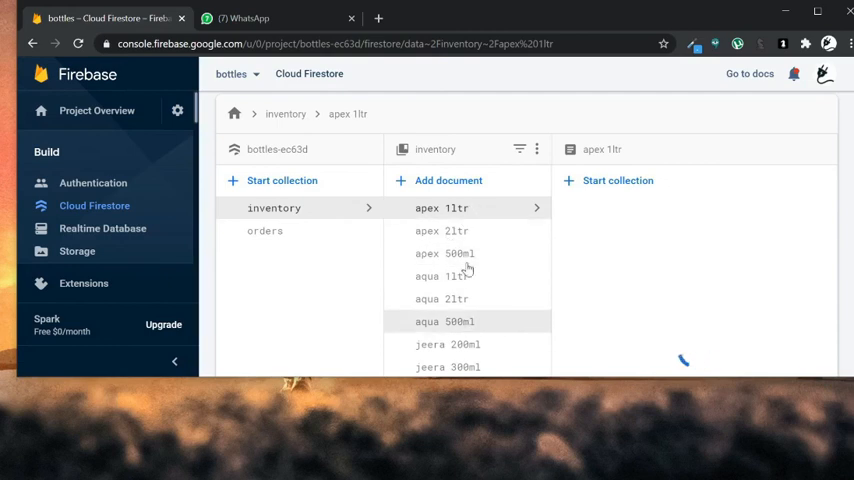
{"action": "left_click", "coordinate": [440, 208]}
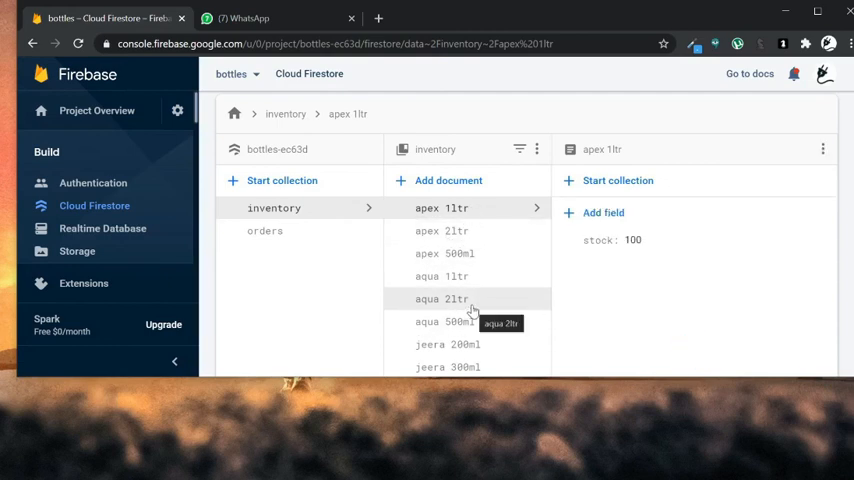
{"action": "left_click", "coordinate": [442, 230]}
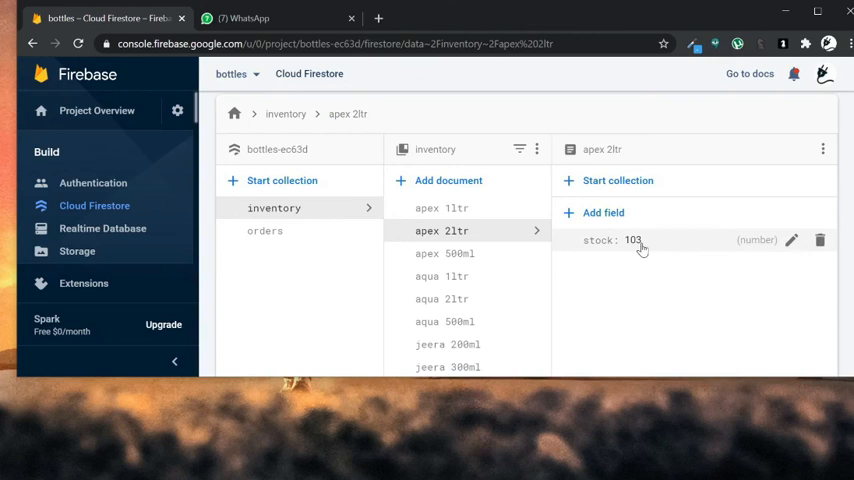
{"action": "mouse_move", "coordinate": [316, 230]}
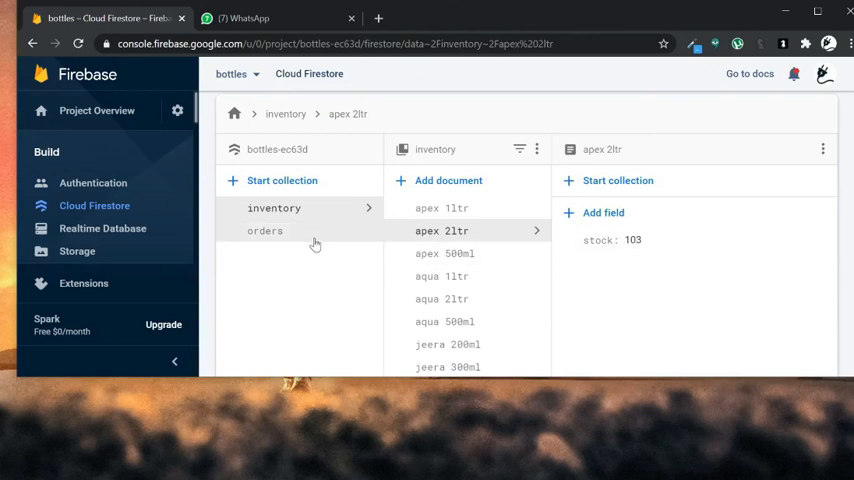
Review rohan's order document: apex 500ml, 30 at 100, total 3000, remaining 0.
{"action": "left_click", "coordinate": [264, 230]}
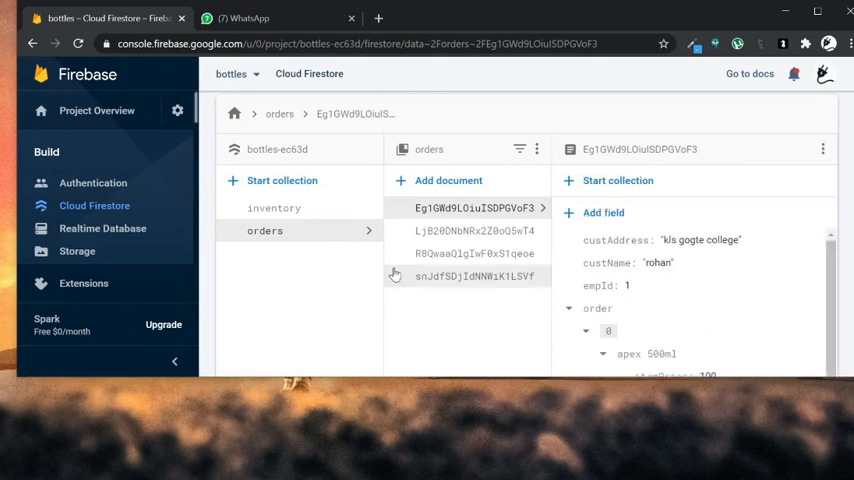
{"action": "mouse_move", "coordinate": [500, 208]}
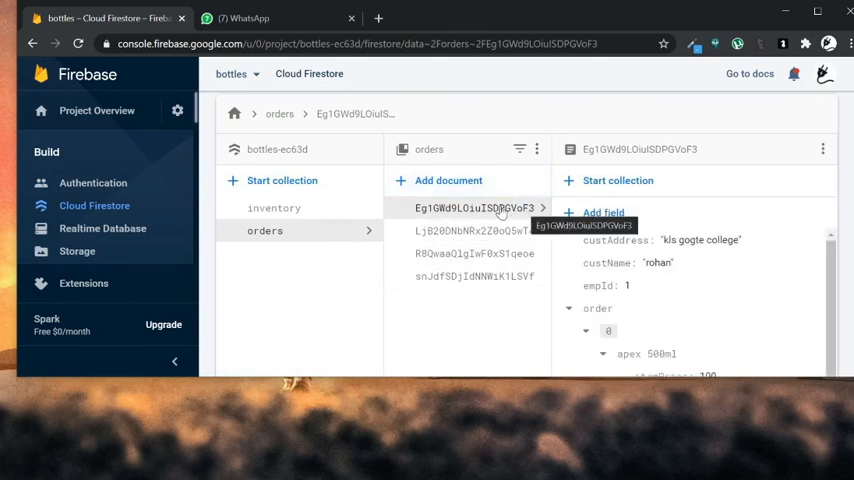
{"action": "mouse_move", "coordinate": [494, 290]}
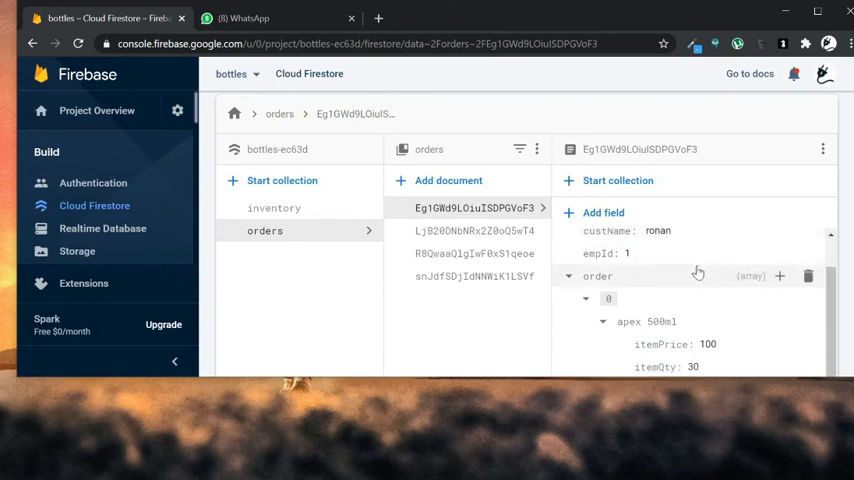
{"action": "scroll", "scroll_direction": "down", "scroll_amount": 3}
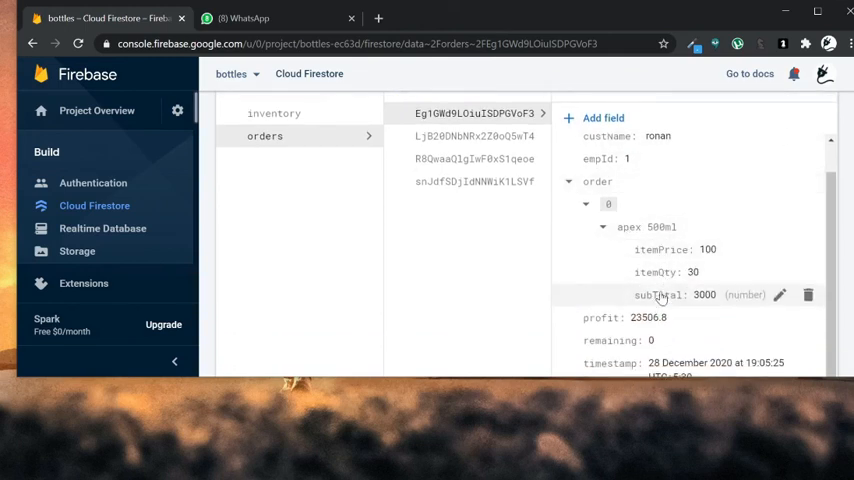
{"action": "scroll", "scroll_direction": "down", "scroll_amount": 3}
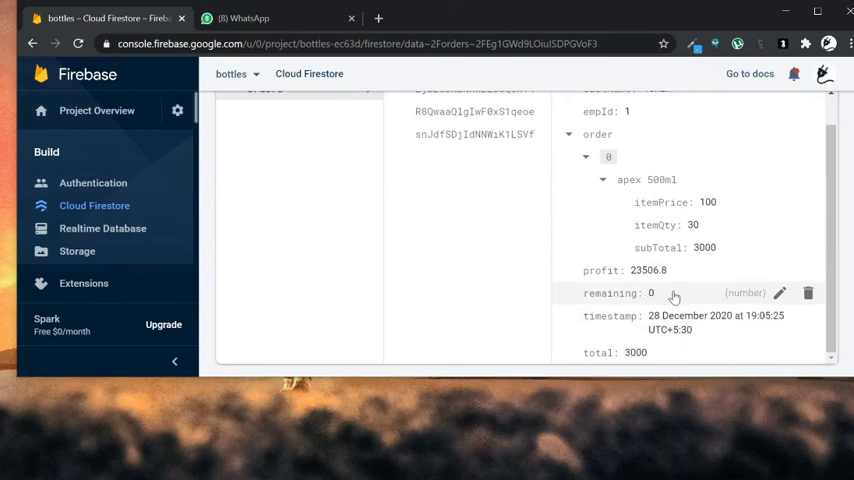
{"action": "scroll", "scroll_direction": "down", "scroll_amount": 3}
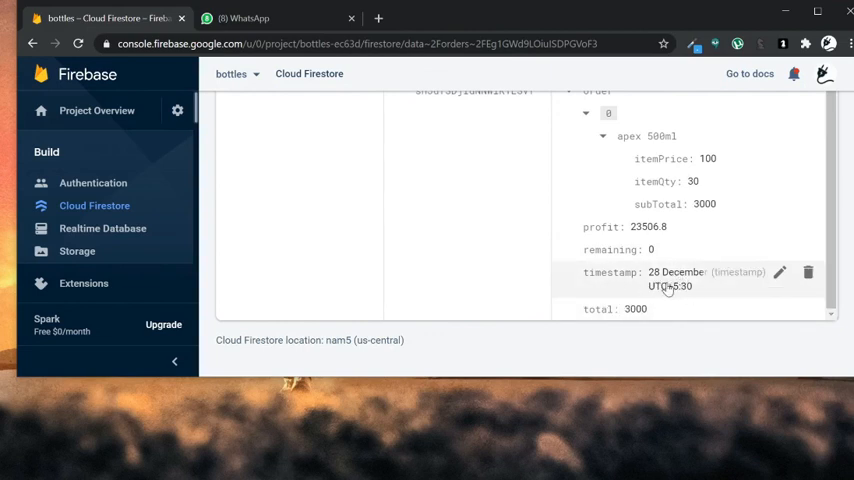
{"action": "mouse_move", "coordinate": [656, 250]}
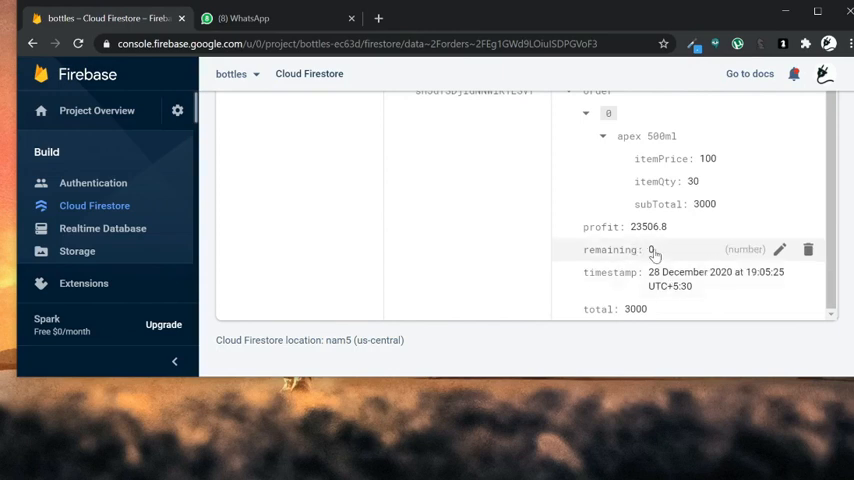